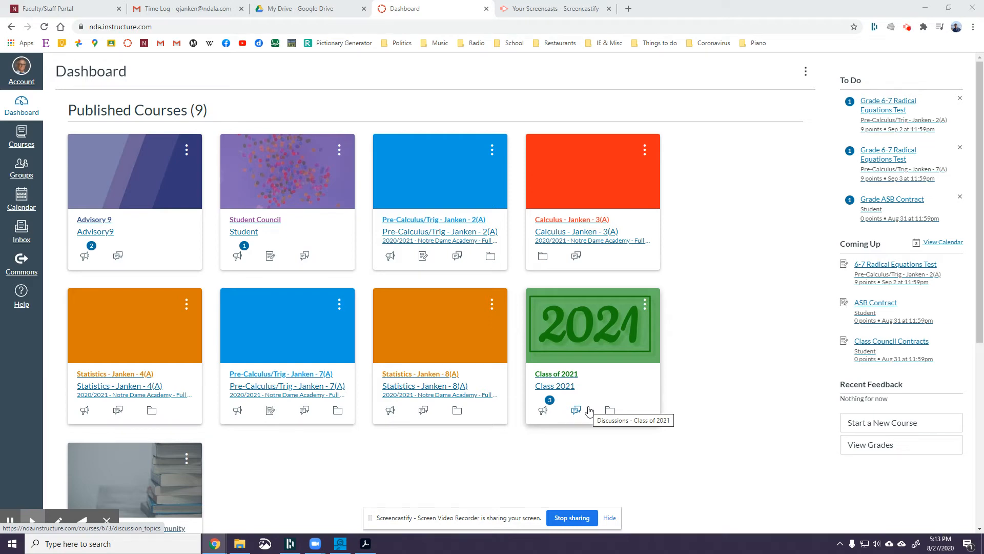
mouse_move(290, 381)
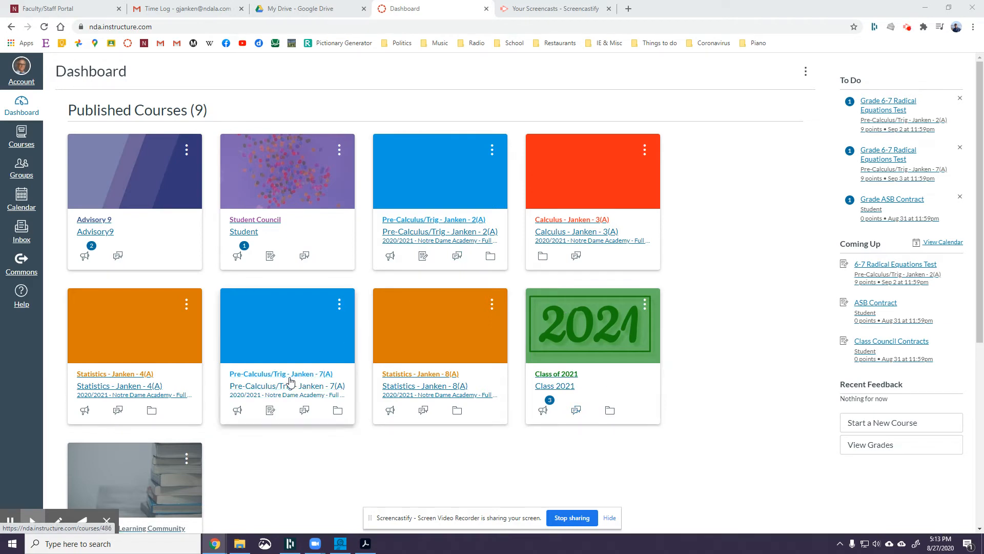
Open the Pre-Calculus/Trig 7(A) course's Everyone Folder link in a new window
left_click(280, 373)
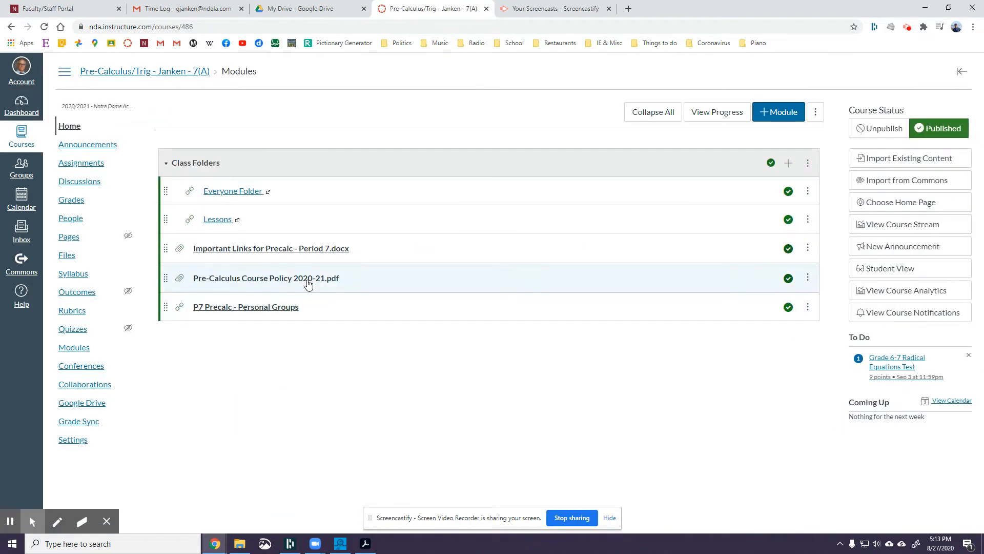
mouse_move(233, 190)
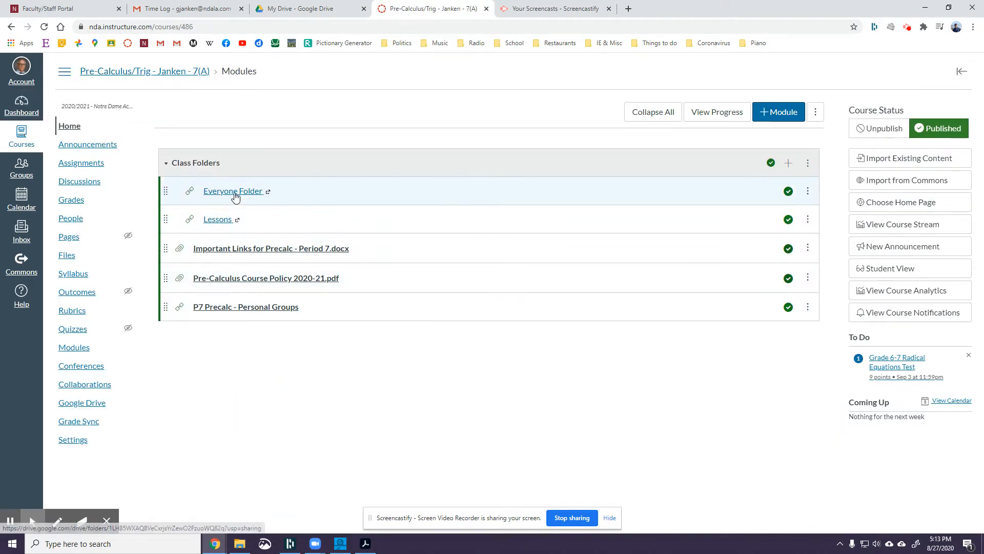
left_click(232, 191)
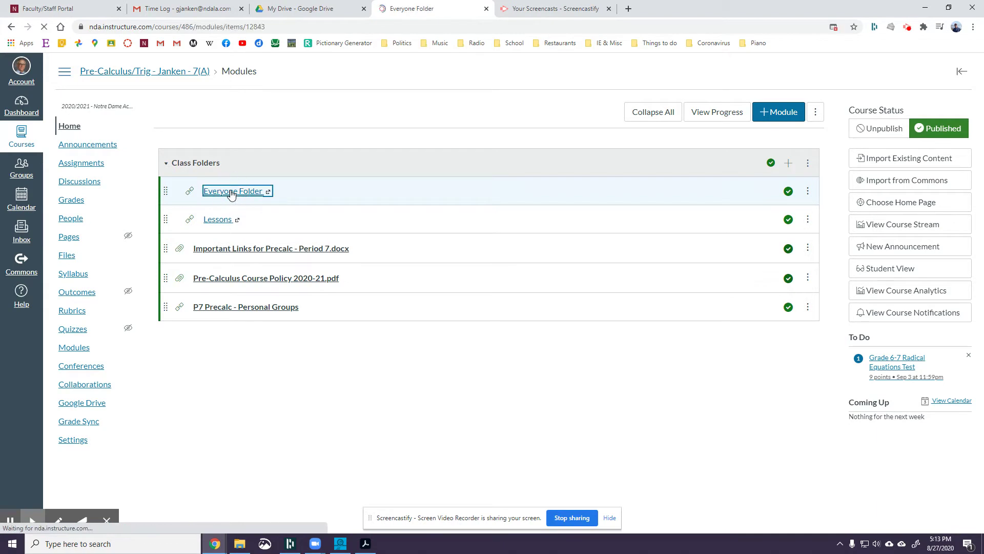
left_click(233, 191)
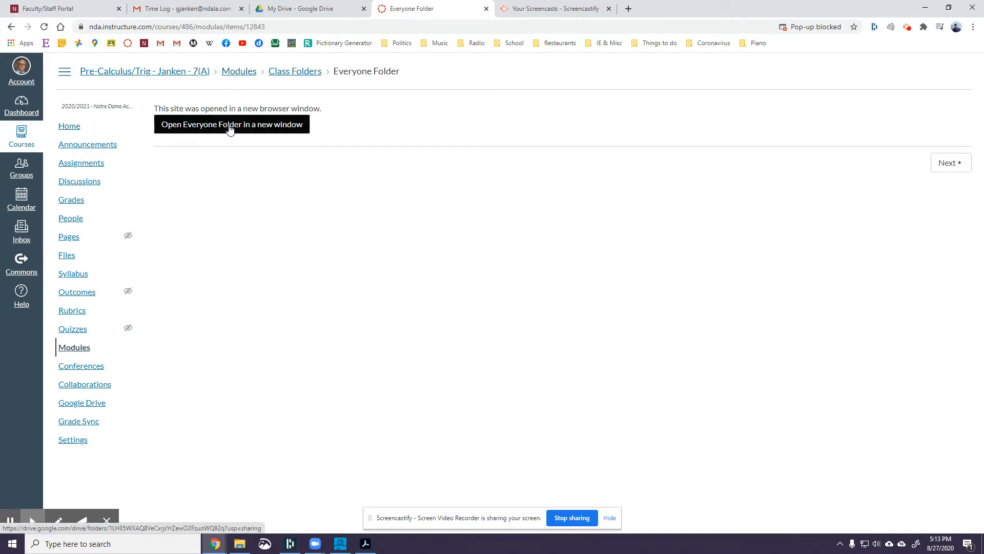
Launch the Everyone Folder in Google Drive and select Timelog Excel.xlsx
left_click(231, 123)
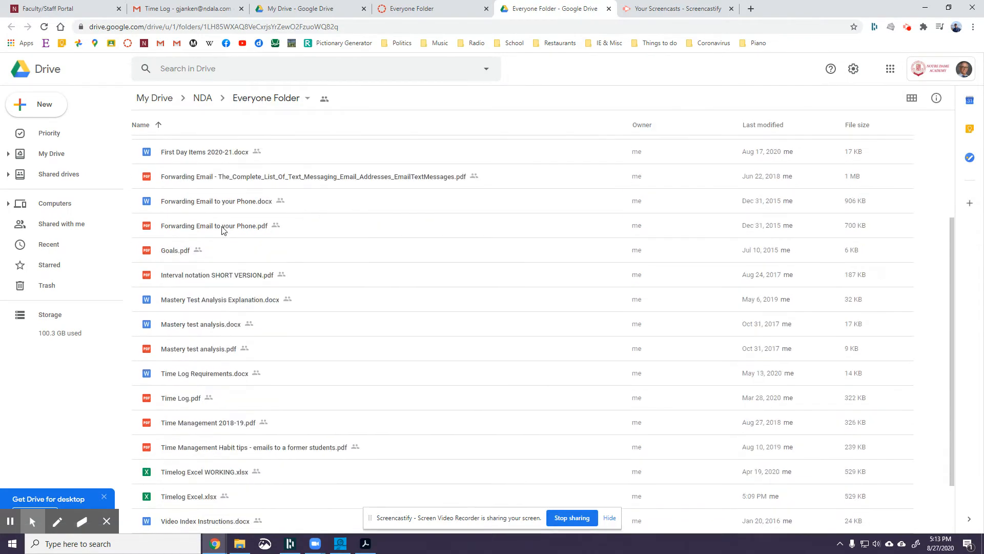
scroll("down", 3)
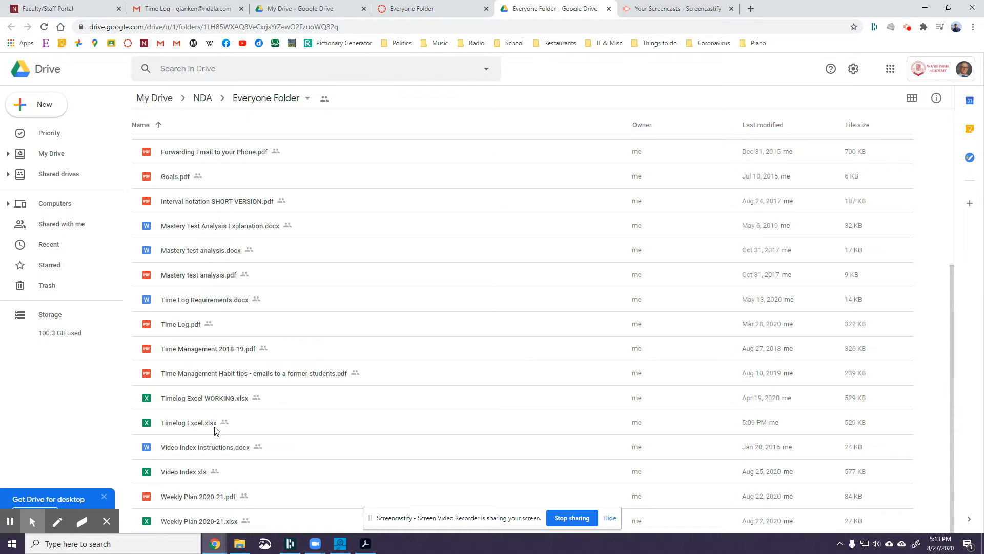
mouse_move(188, 422)
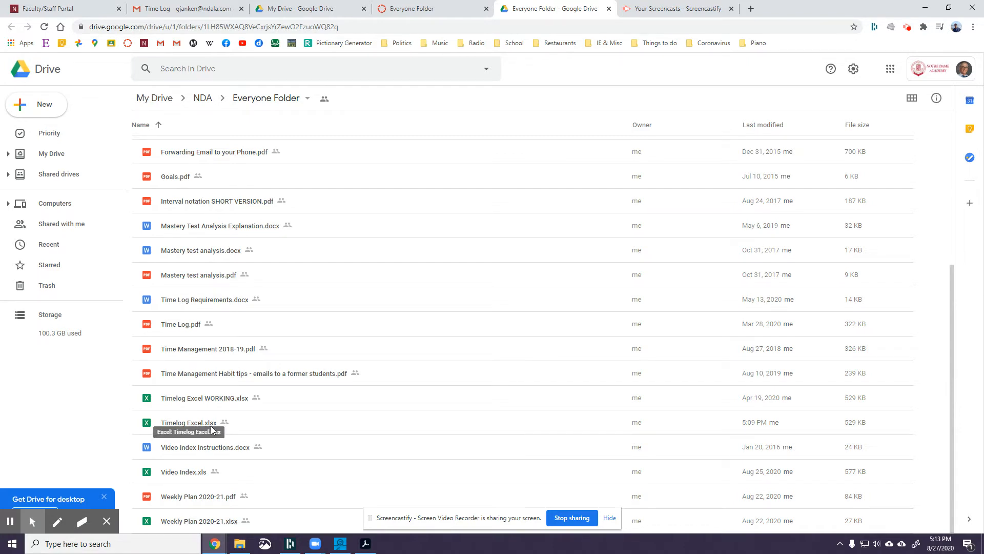
mouse_move(207, 422)
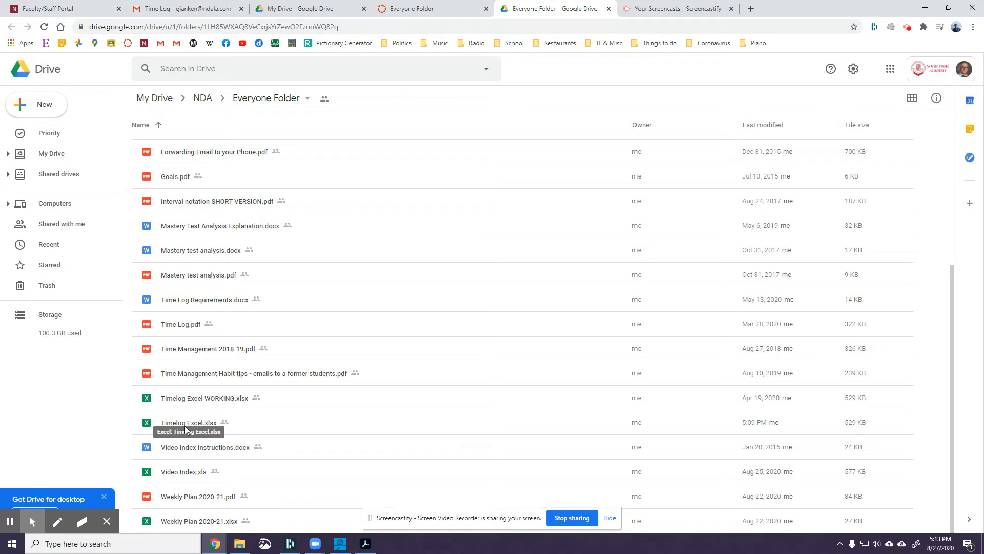
left_click(186, 426)
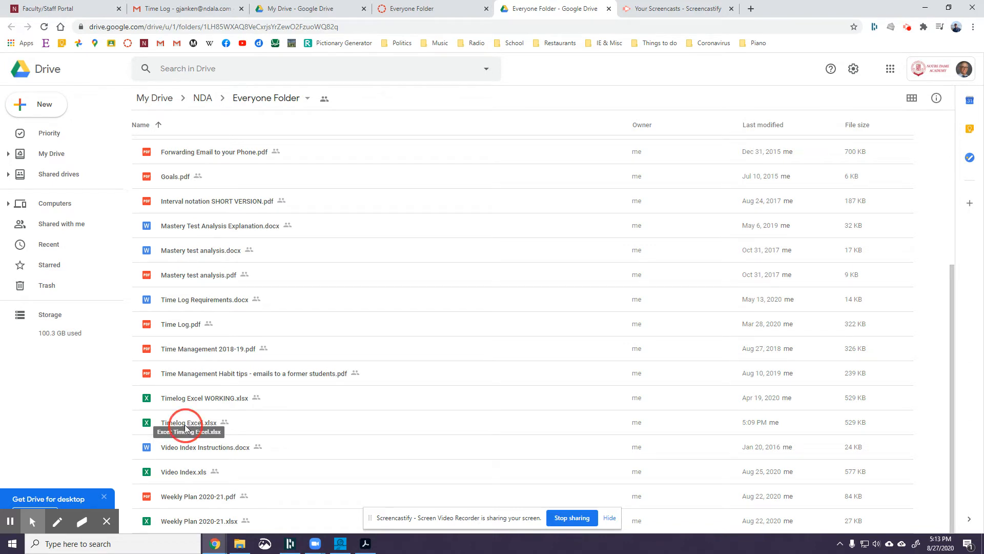
Open Timelog Excel.xlsx with Google Sheets via its right-click menu
right_click(185, 422)
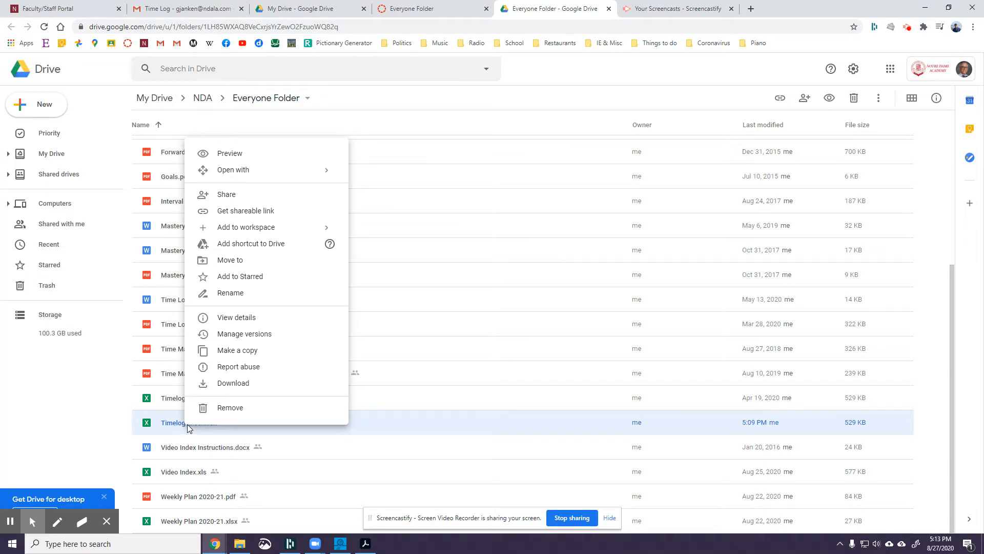
mouse_move(239, 276)
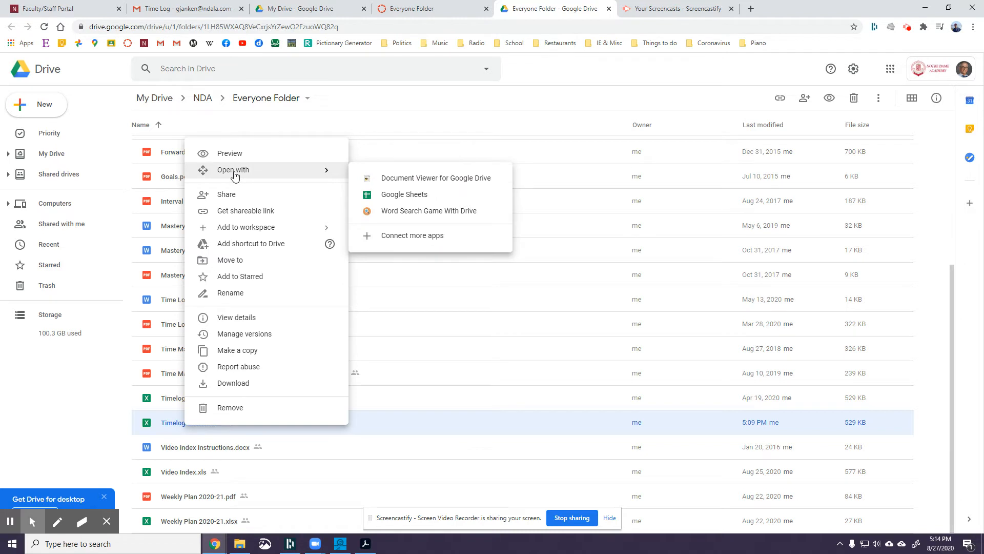
mouse_move(404, 194)
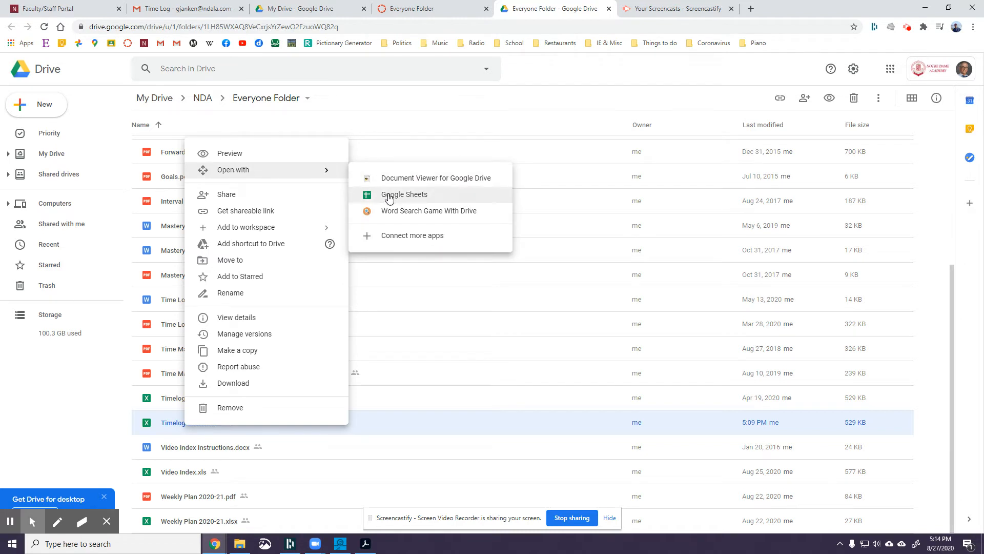
left_click(404, 193)
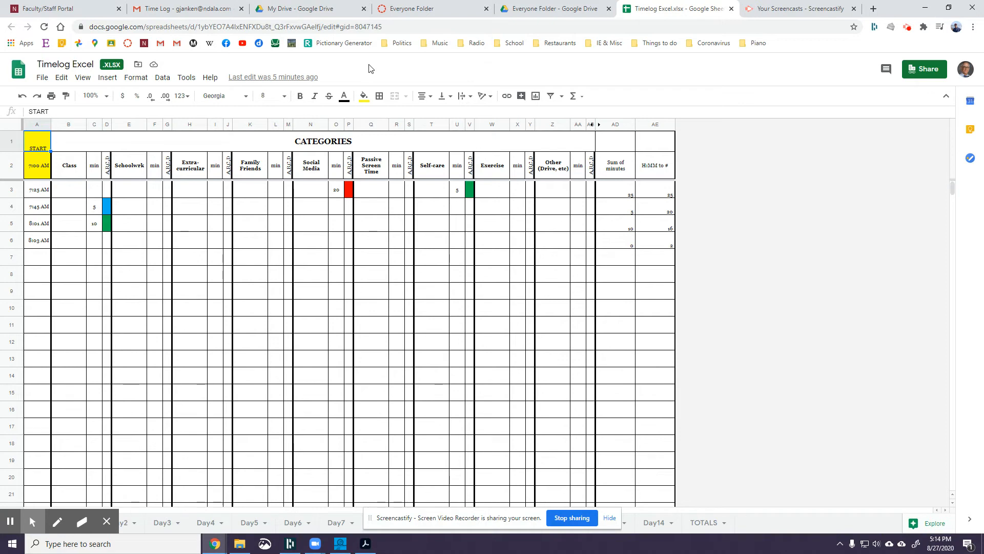
mouse_move(54, 90)
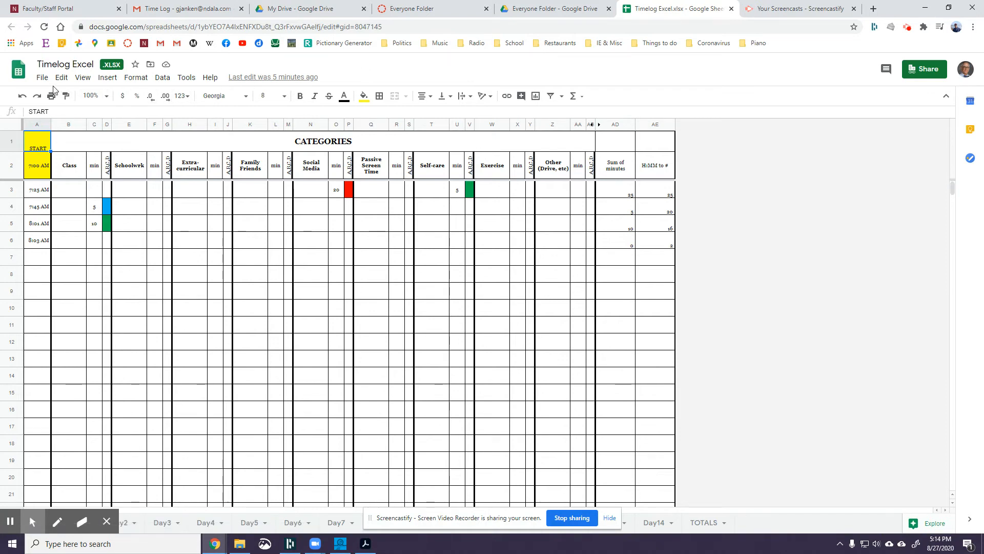
Choose File > Make a copy to bring up the Copy document dialog
left_click(41, 76)
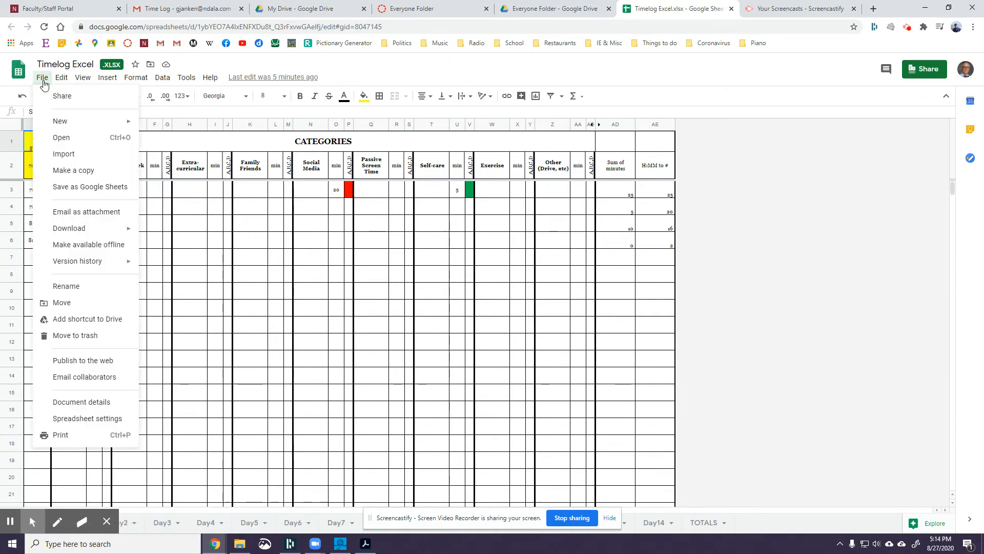
mouse_move(72, 170)
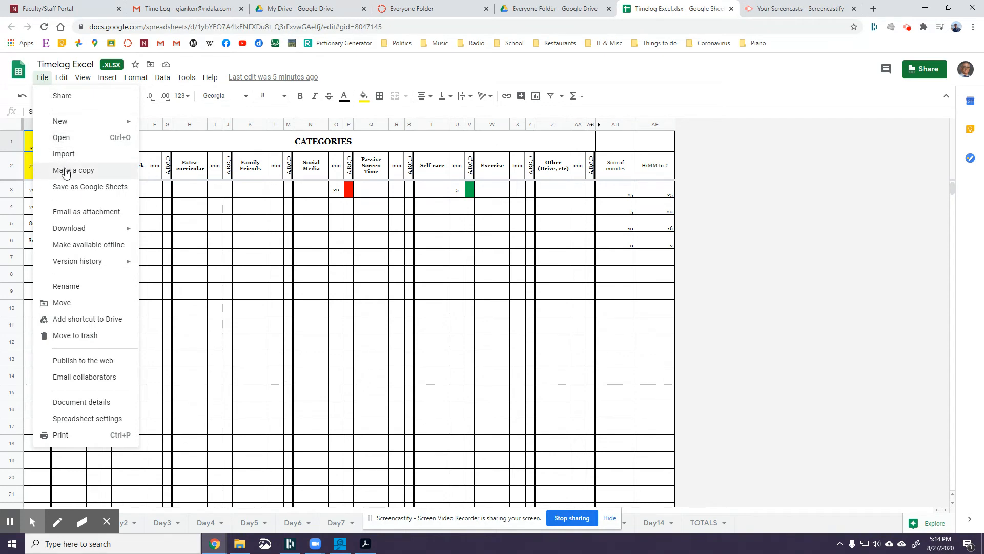
left_click(73, 170)
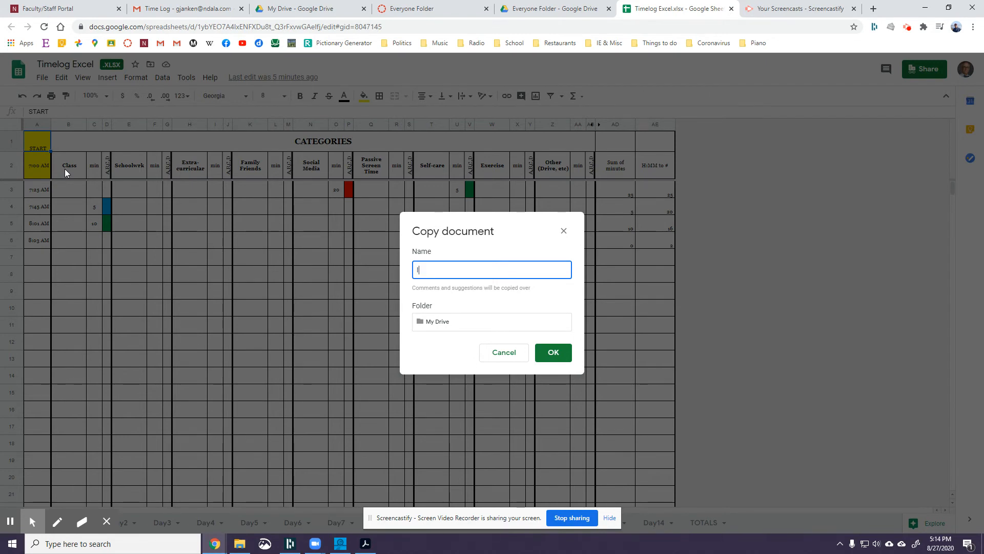
type("Isabella C")
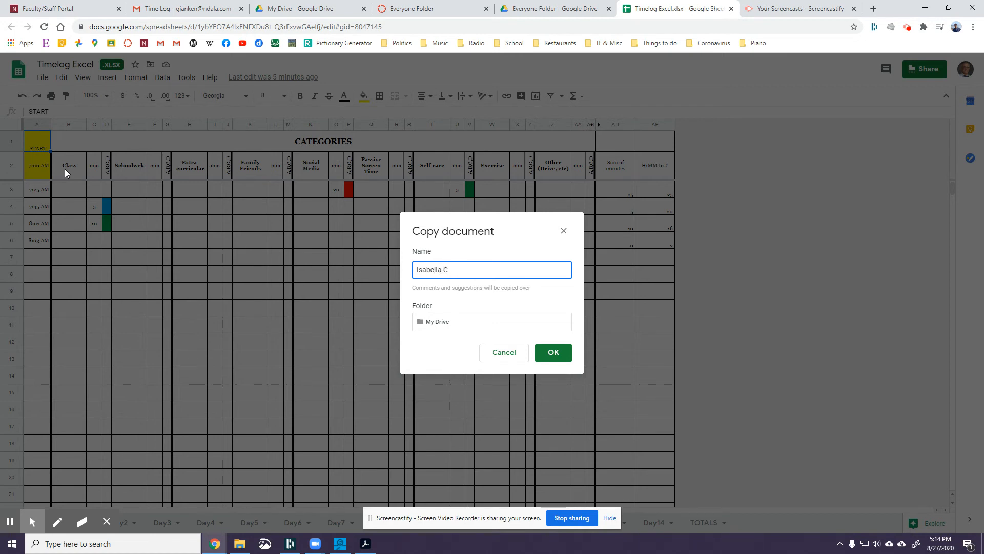
type("Time")
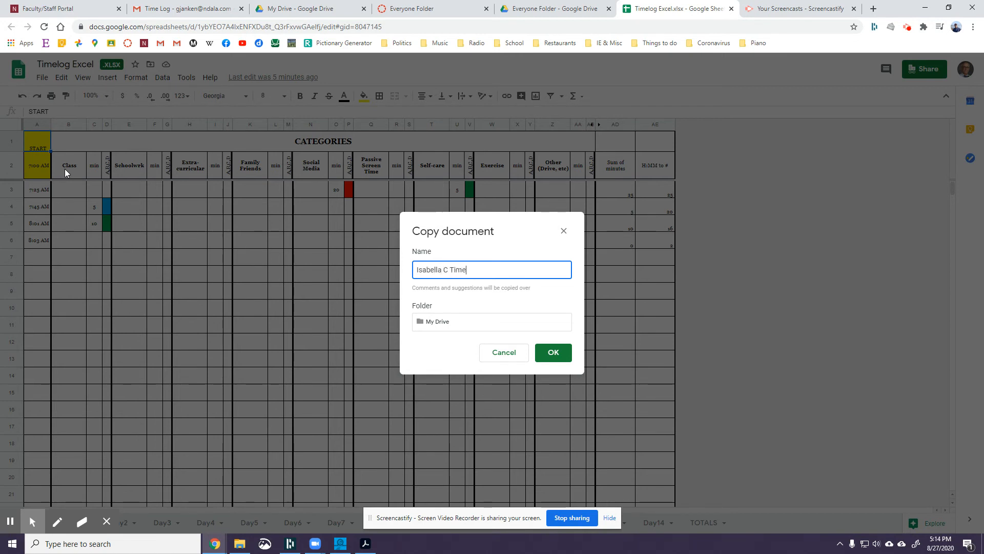
type("Log")
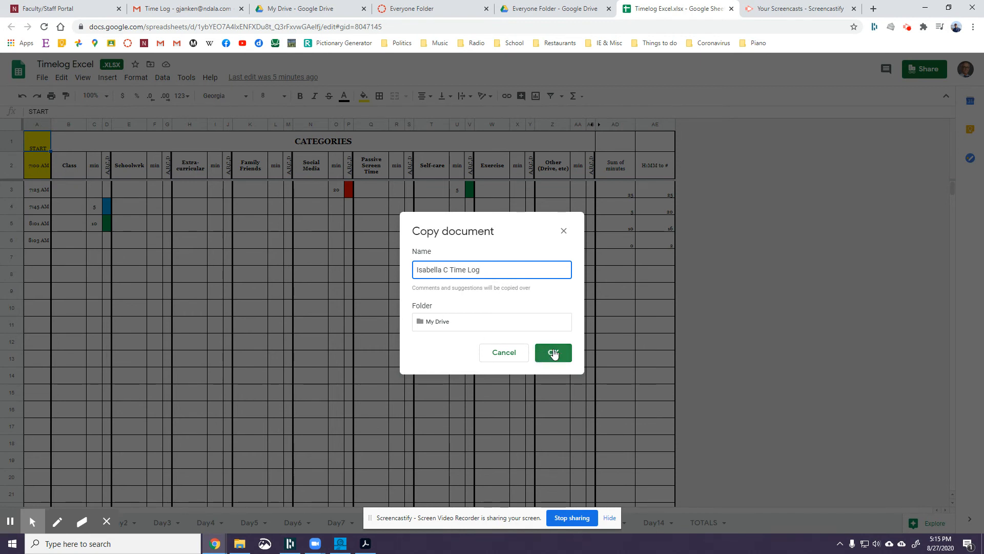
mouse_move(860, 192)
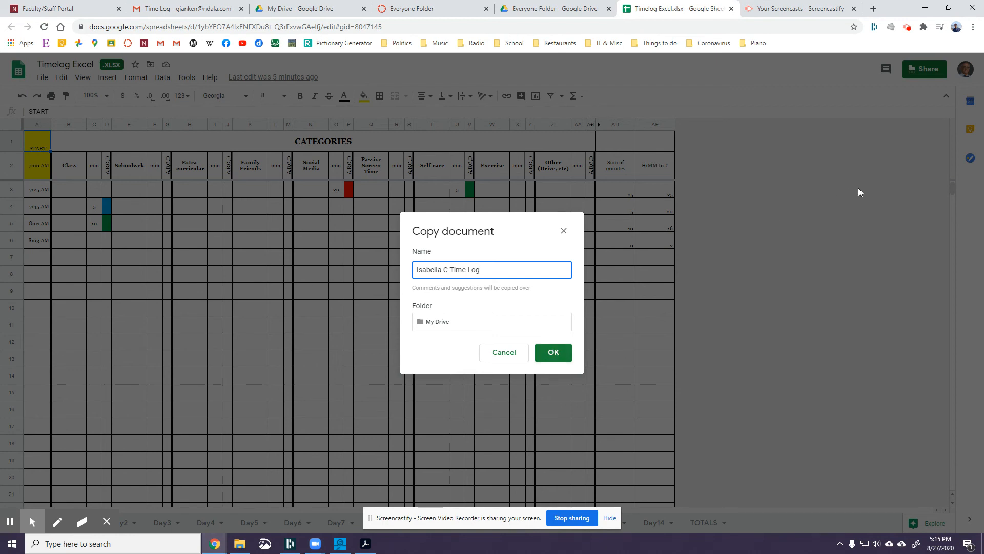